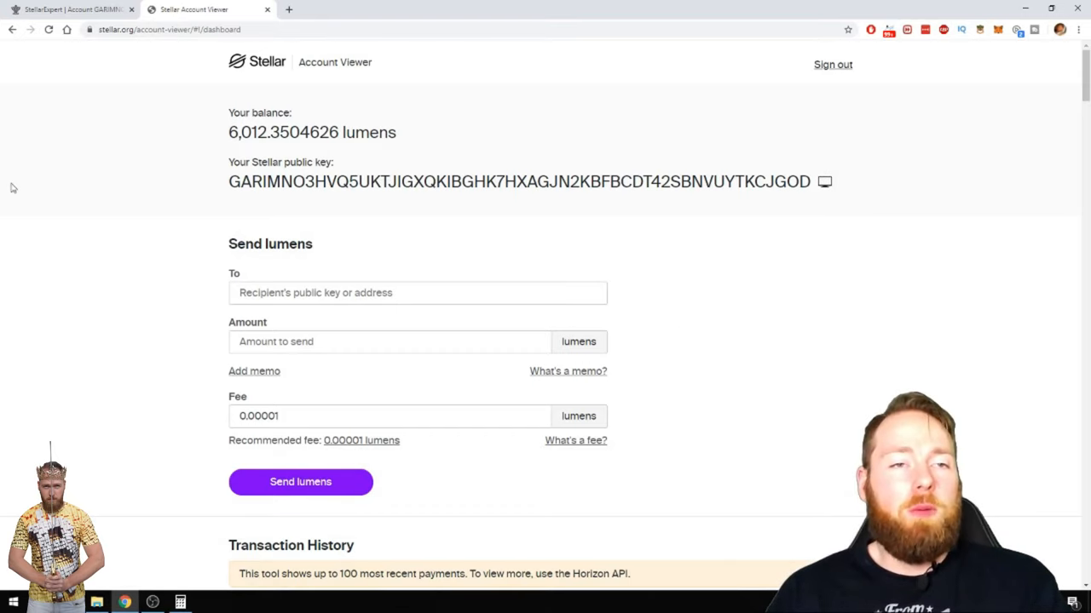
{"action": "mouse_move", "coordinate": [739, 256]}
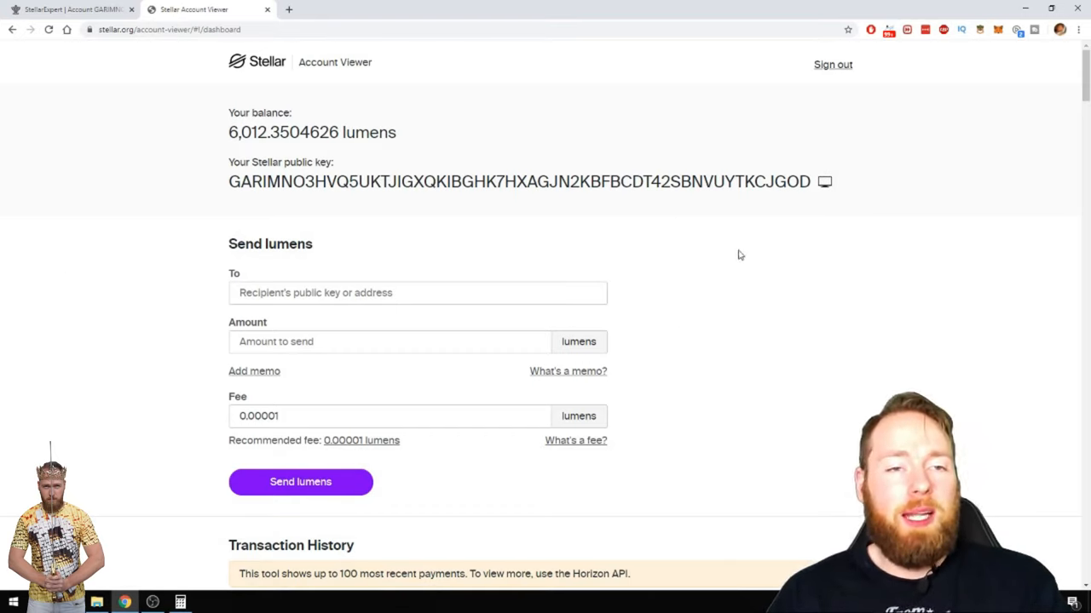
{"action": "mouse_move", "coordinate": [228, 139]}
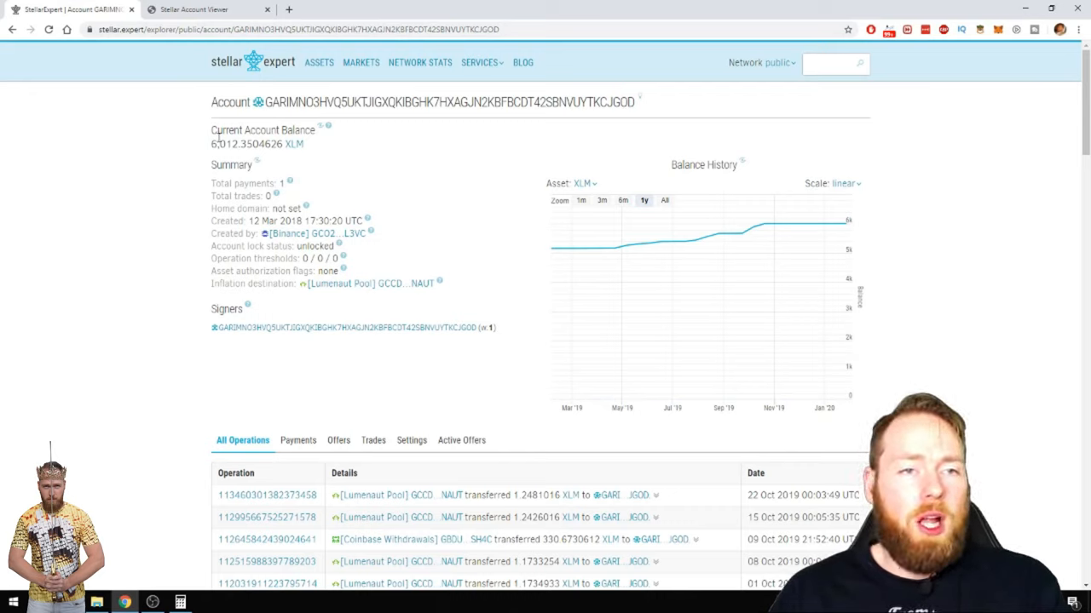
{"action": "mouse_move", "coordinate": [480, 180]}
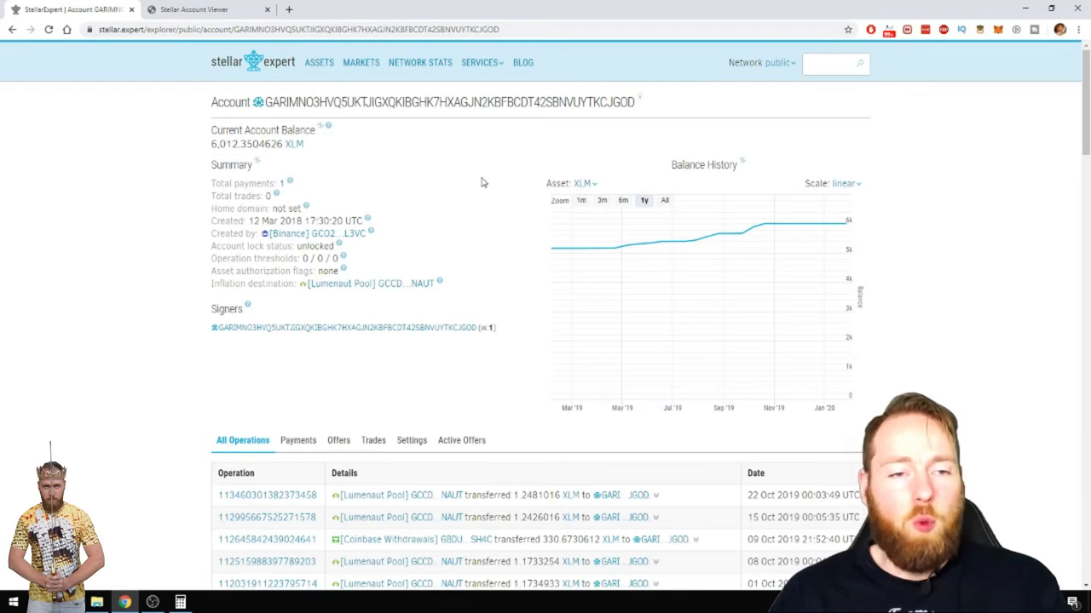
Step: Scroll the account page to glance at the All Operations table and back to the balance chart
{"action": "scroll", "scroll_direction": "down", "scroll_amount": 3}
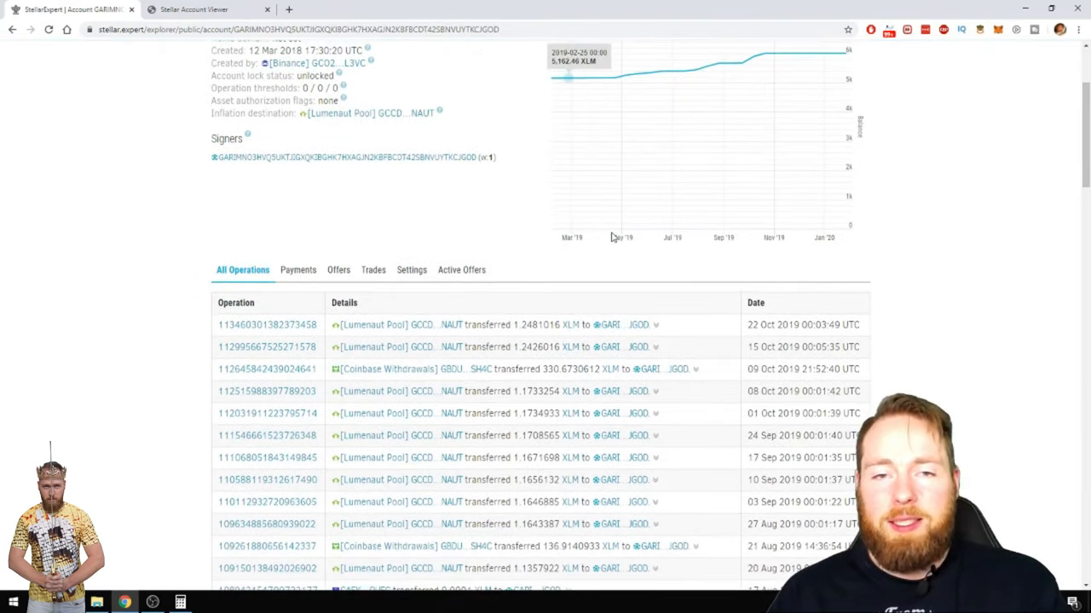
{"action": "scroll", "scroll_direction": "up", "scroll_amount": 3}
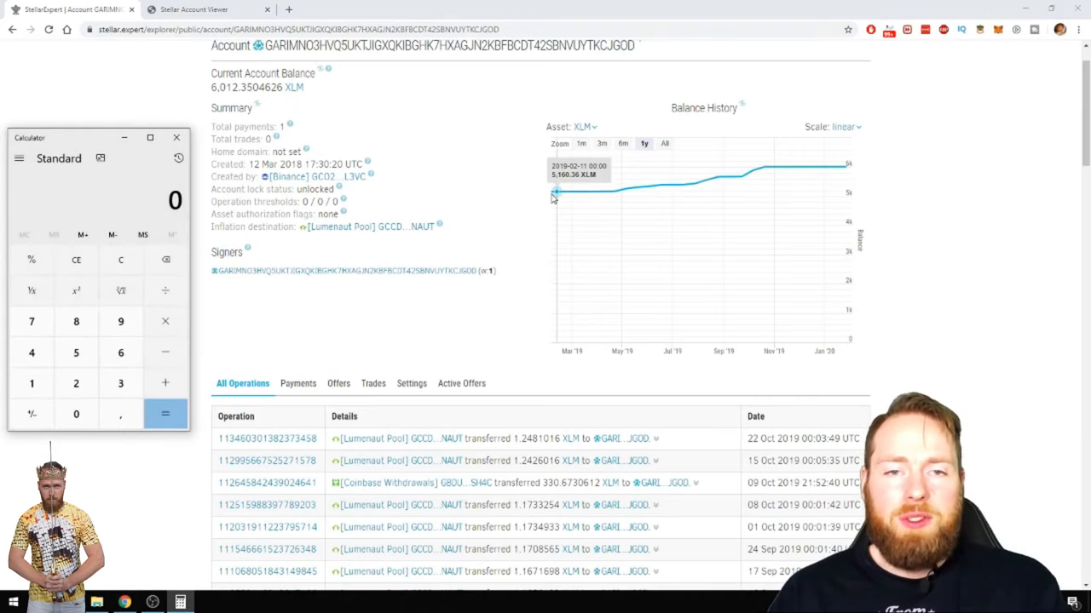
Step: Read the full balance history, then compute 5156 − 6012 = −856 on the calculator
{"action": "left_click", "coordinate": [664, 143]}
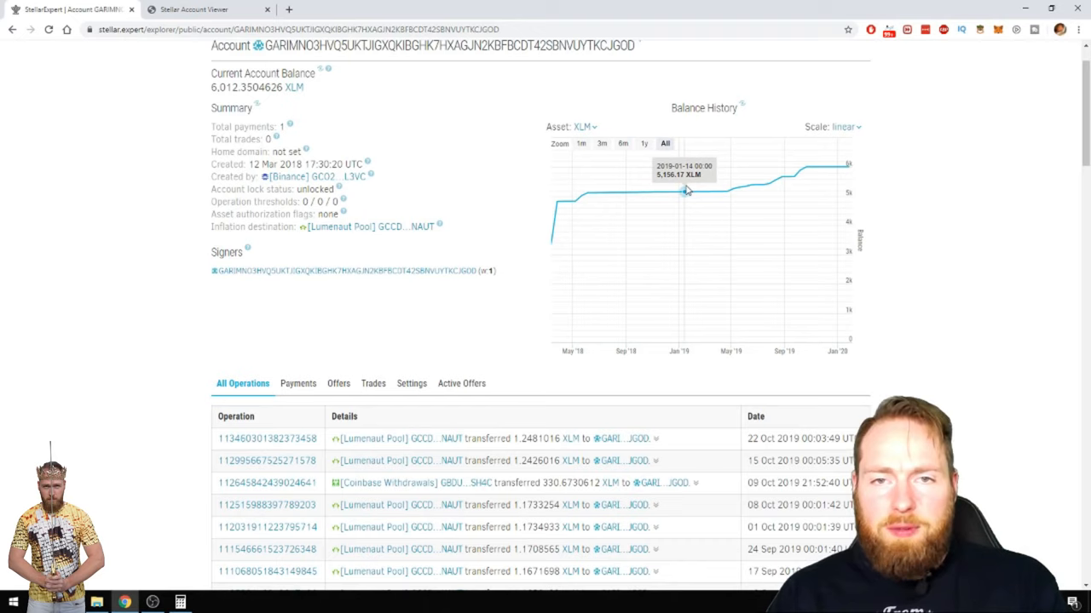
{"action": "mouse_move", "coordinate": [599, 195]}
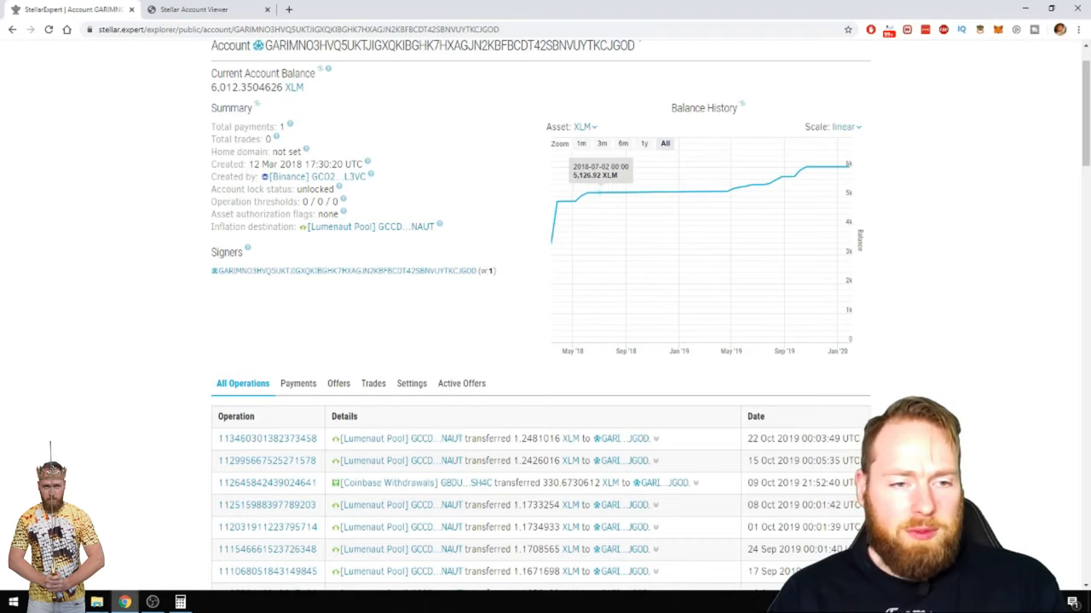
{"action": "left_click", "coordinate": [181, 602]}
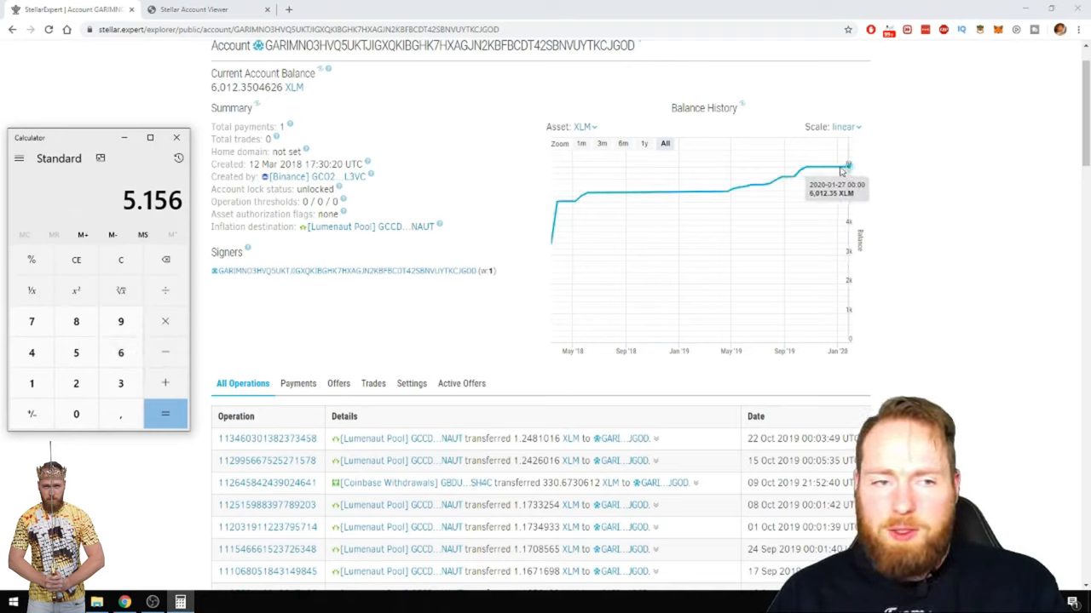
{"action": "mouse_move", "coordinate": [165, 355]}
{"action": "type", "text": "60"}
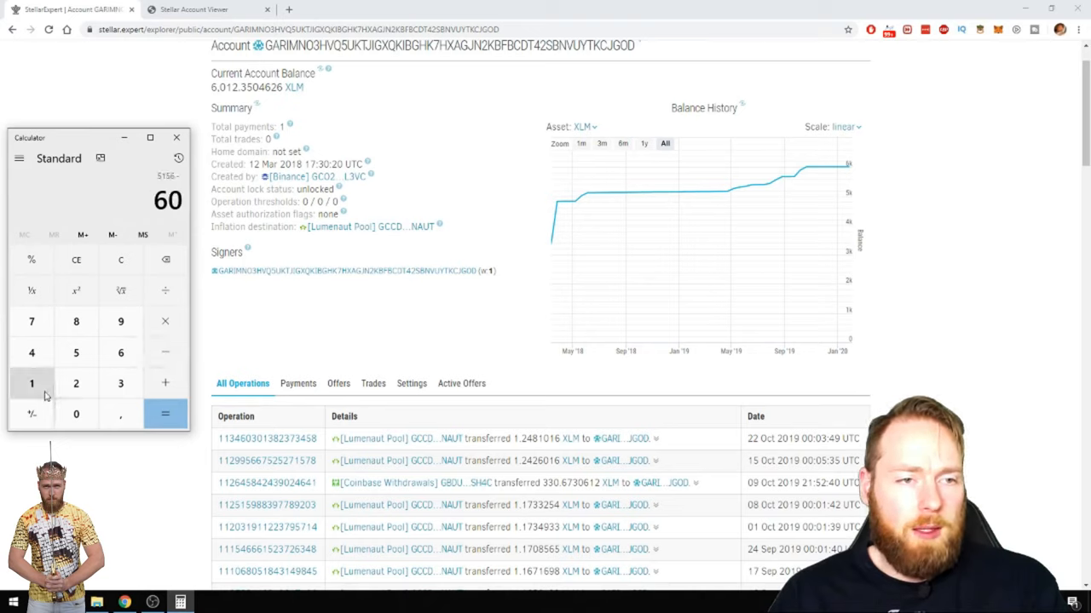
{"action": "left_click", "coordinate": [166, 414]}
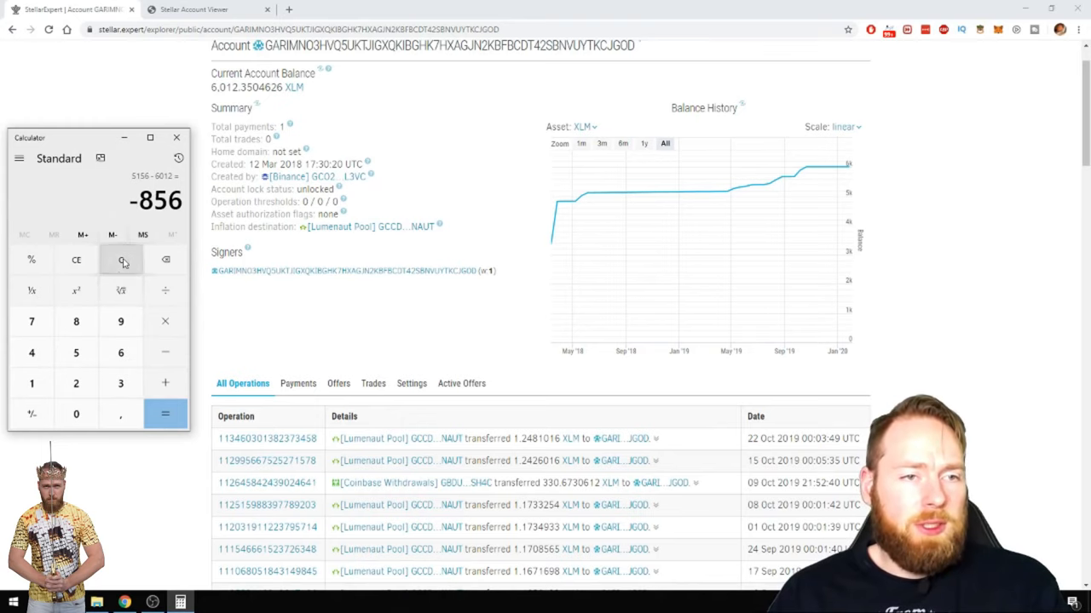
{"action": "left_click", "coordinate": [119, 259]}
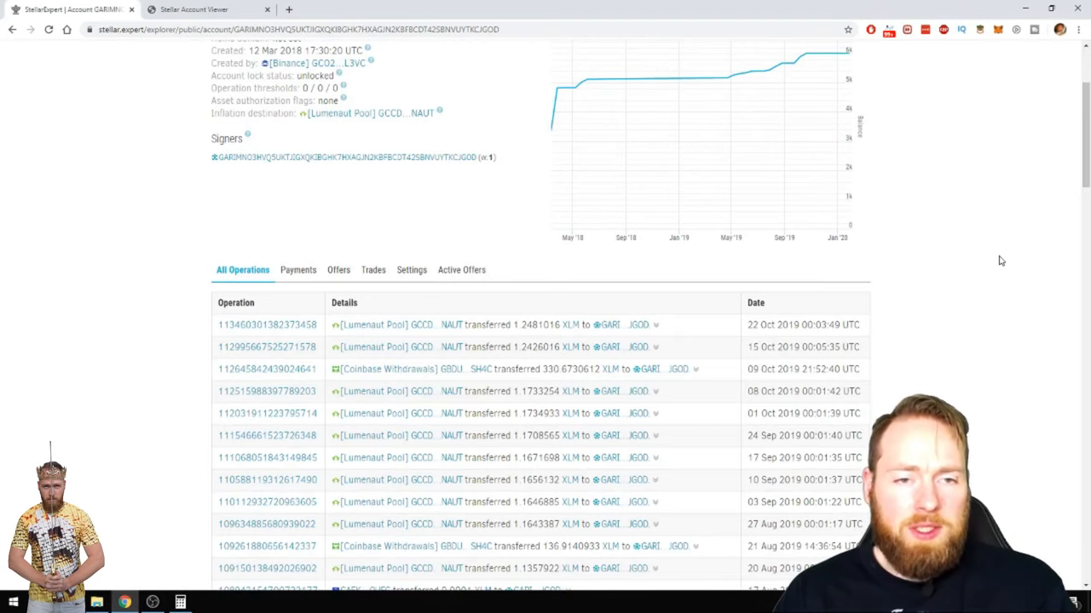
Step: Scroll the All Operations table down toward the August 2019 payouts and withdrawals
{"action": "scroll", "scroll_direction": "down", "scroll_amount": 3}
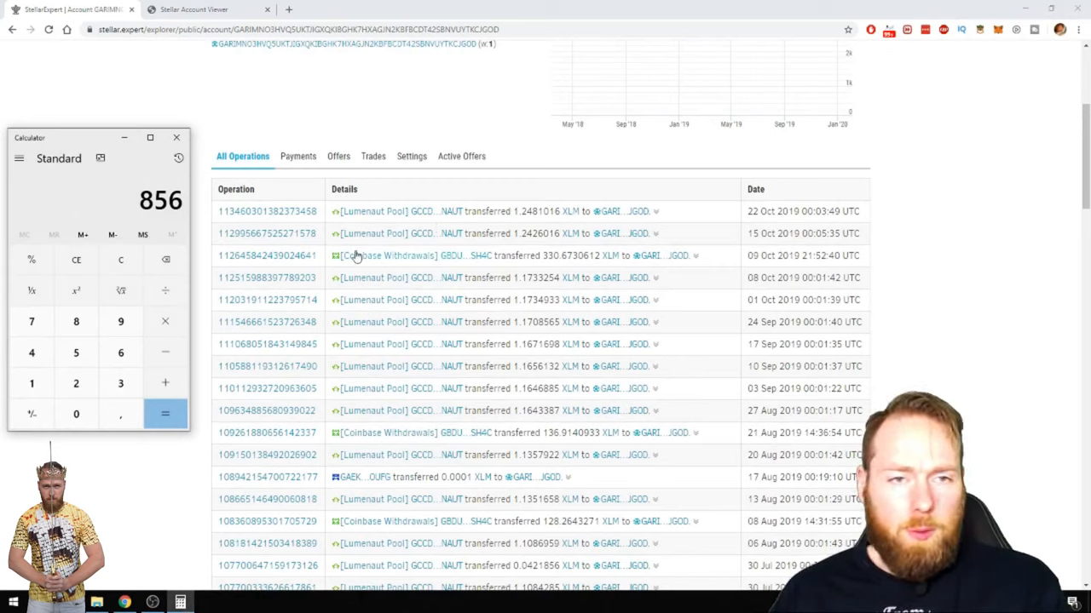
Step: Subtract the Coinbase withdrawals 330, 137 and 128 from 856, leaving 261 lumens
{"action": "left_click", "coordinate": [163, 351]}
{"action": "type", "text": "330"}
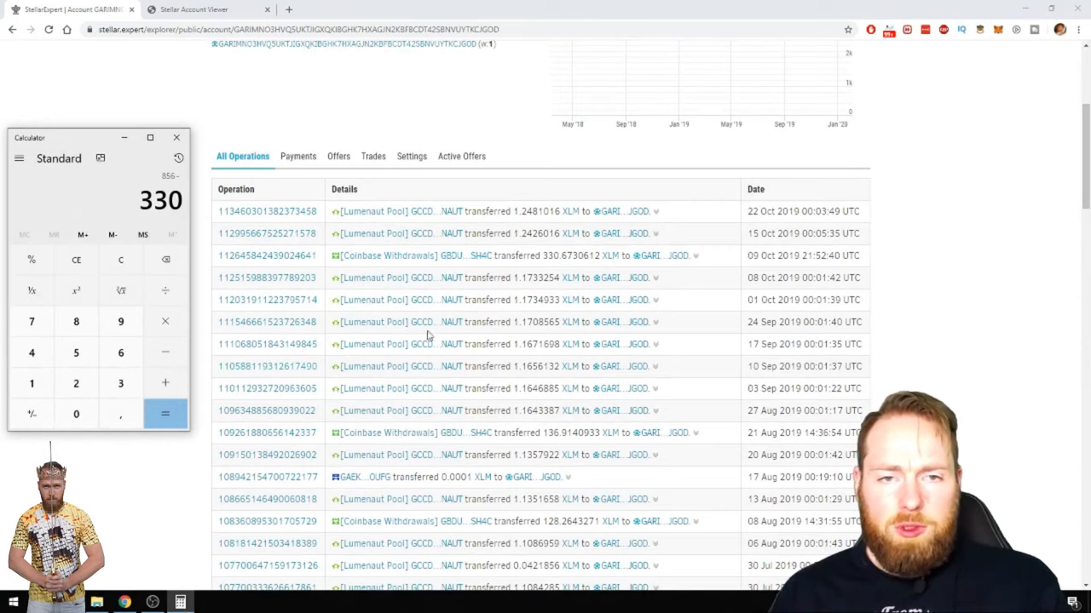
{"action": "mouse_move", "coordinate": [392, 365]}
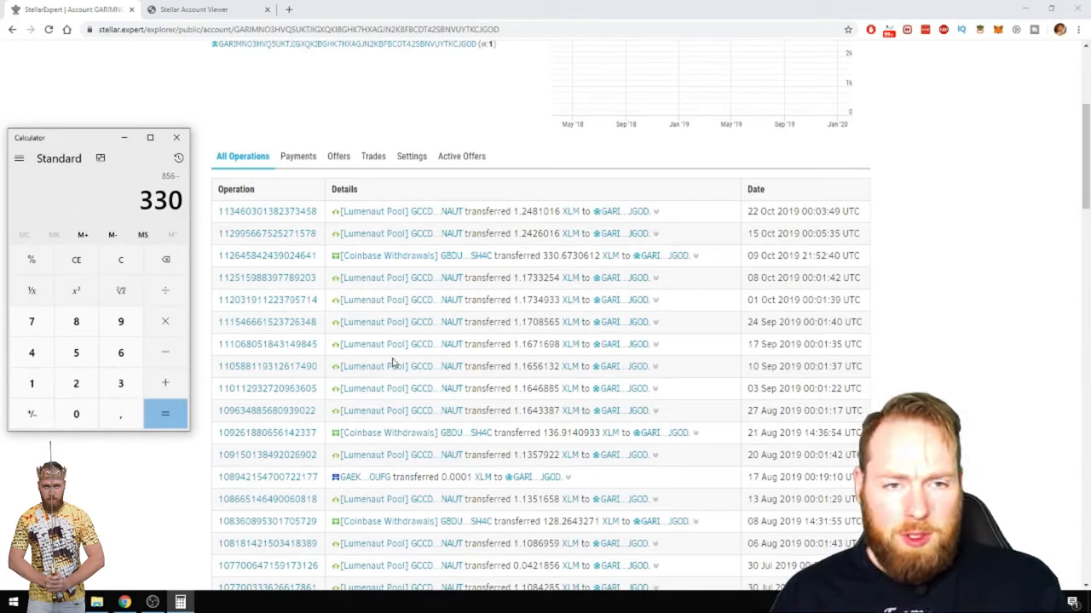
{"action": "mouse_move", "coordinate": [165, 351]}
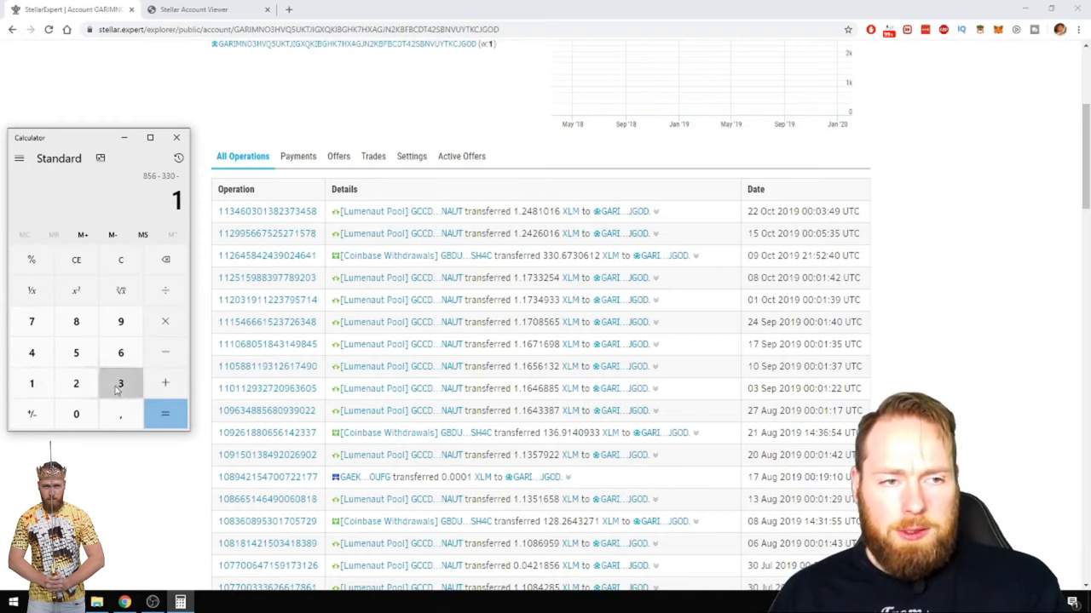
{"action": "left_click", "coordinate": [163, 414]}
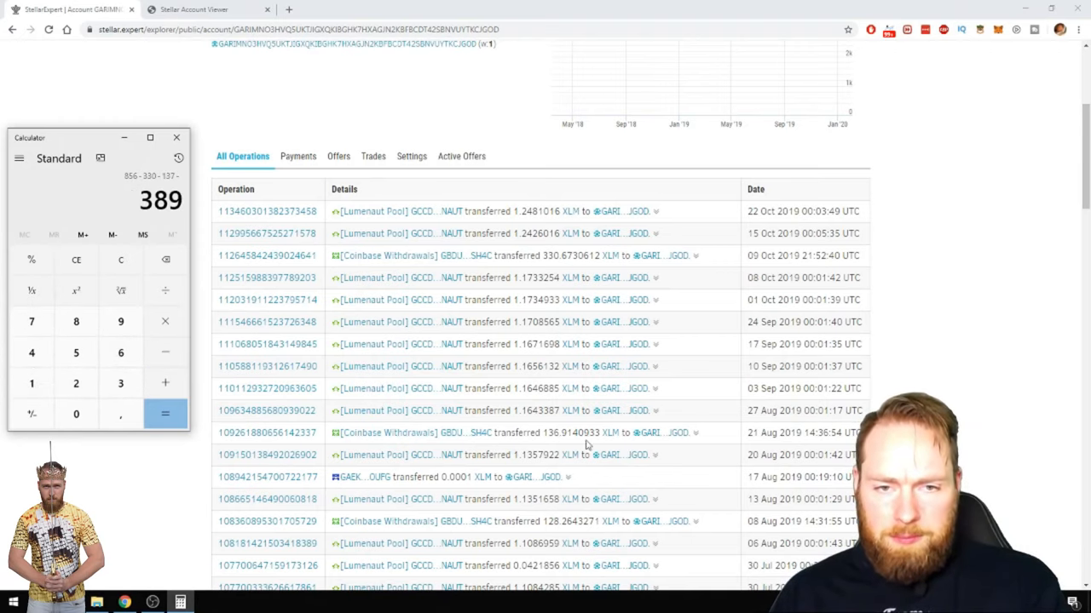
{"action": "scroll", "scroll_direction": "down", "scroll_amount": 3}
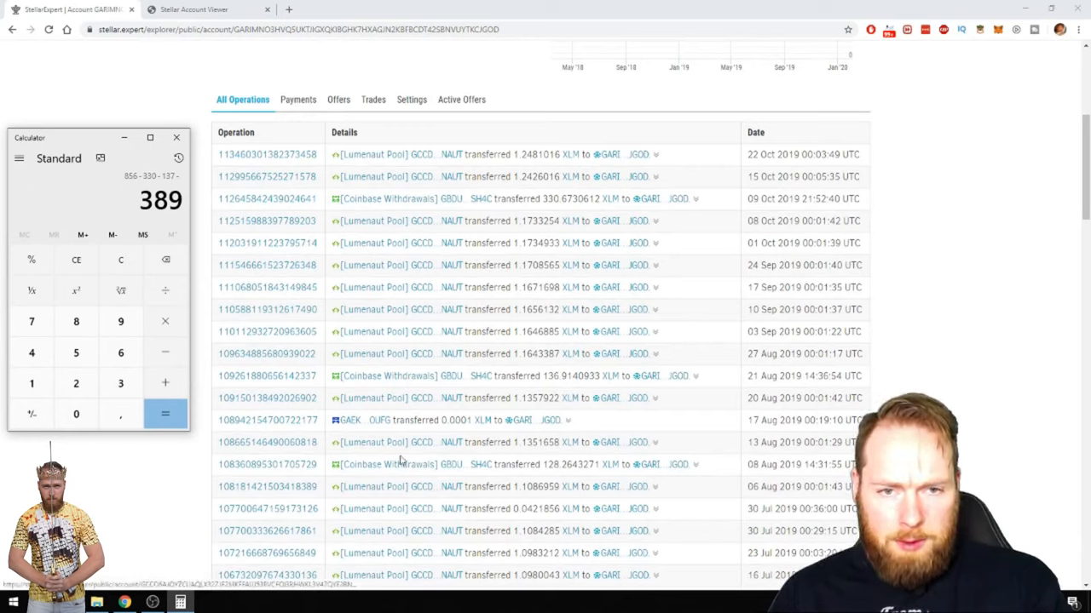
{"action": "mouse_move", "coordinate": [75, 353]}
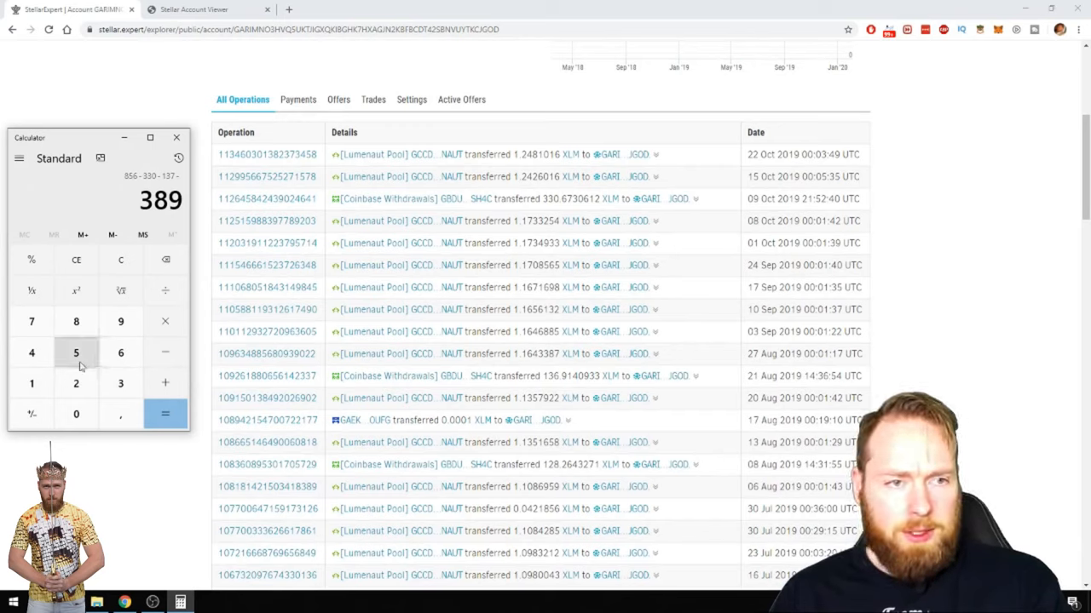
{"action": "left_click", "coordinate": [165, 414]}
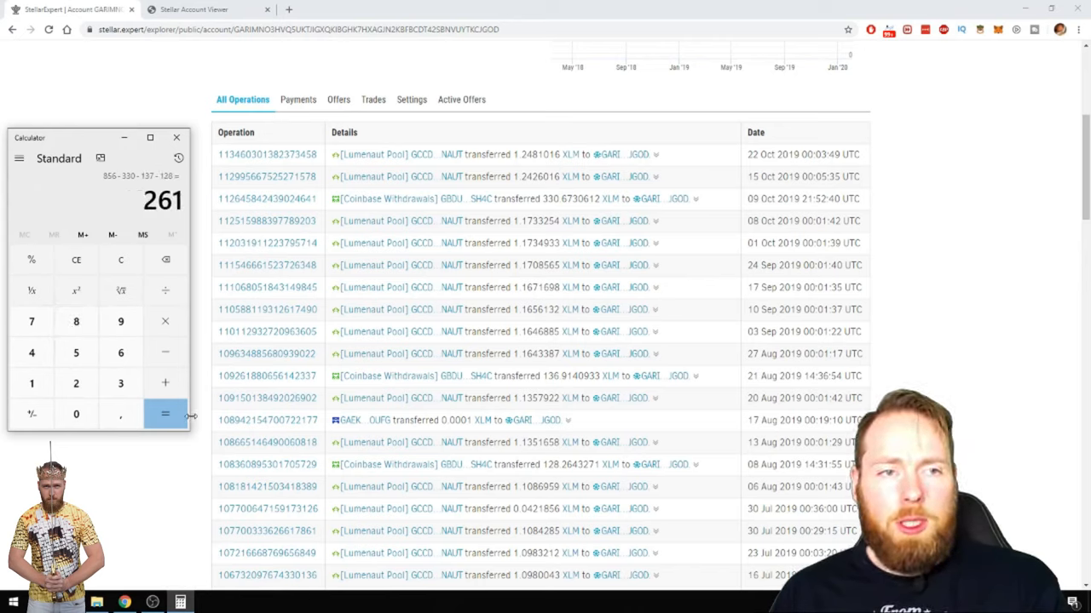
{"action": "mouse_move", "coordinate": [101, 477]}
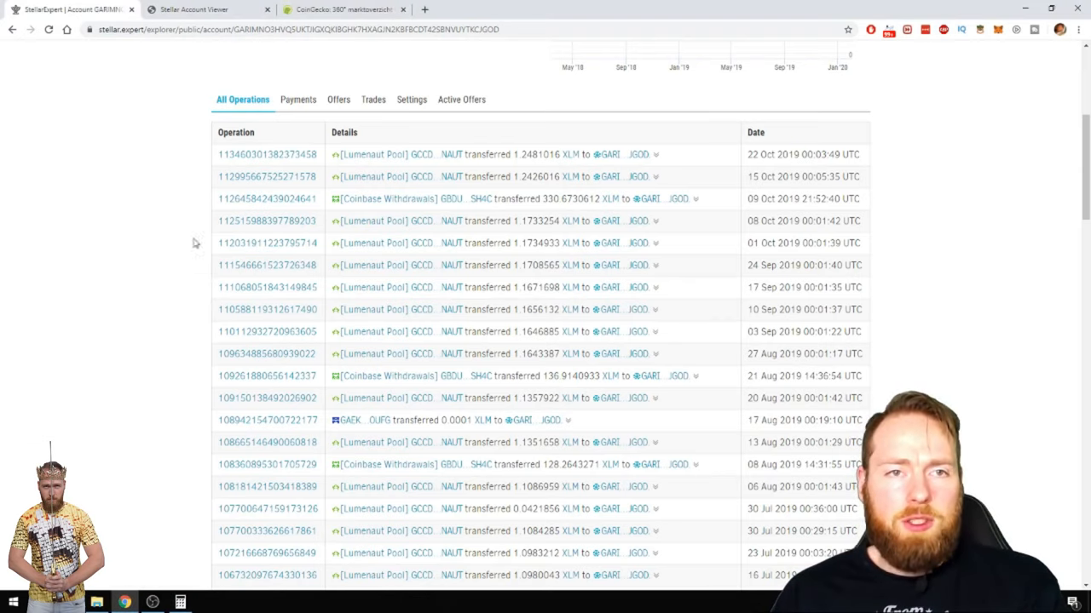
Step: Bring up CoinGecko's rankings scrolled to Stellar's row at about US$0.062
{"action": "left_click", "coordinate": [340, 10]}
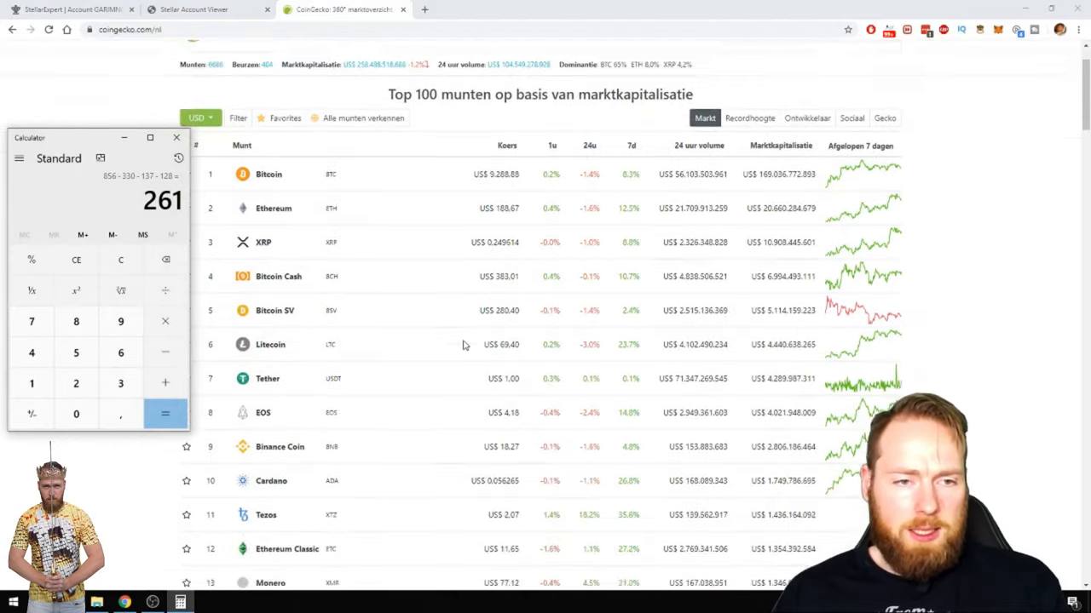
{"action": "scroll", "scroll_direction": "down", "scroll_amount": 3}
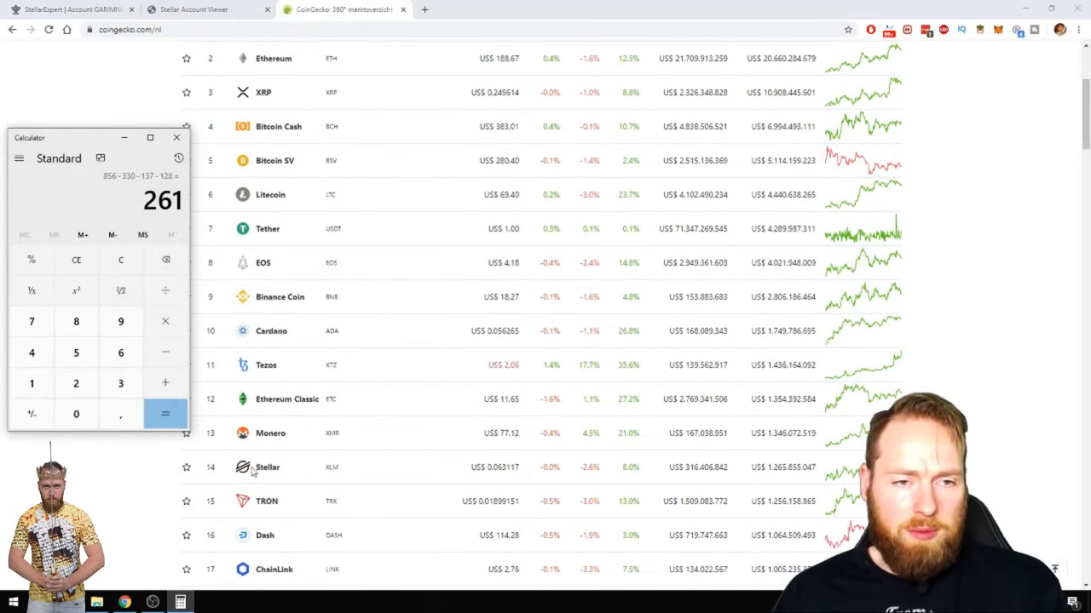
{"action": "mouse_move", "coordinate": [165, 351]}
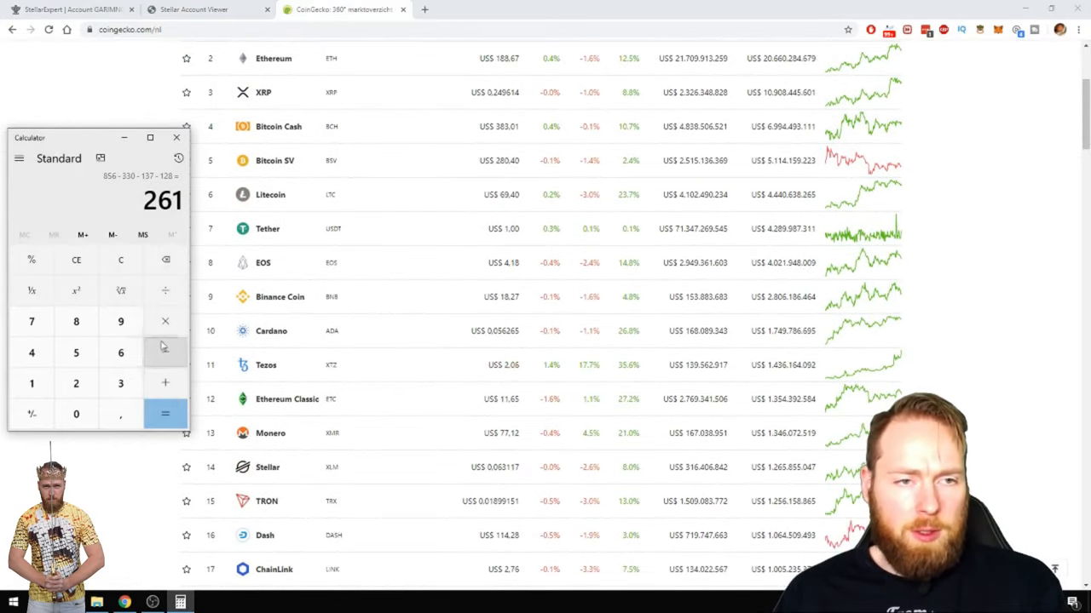
Step: Multiply 261 by Stellar's price 0.63117 to get 164.73537 dollars
{"action": "left_click", "coordinate": [163, 320]}
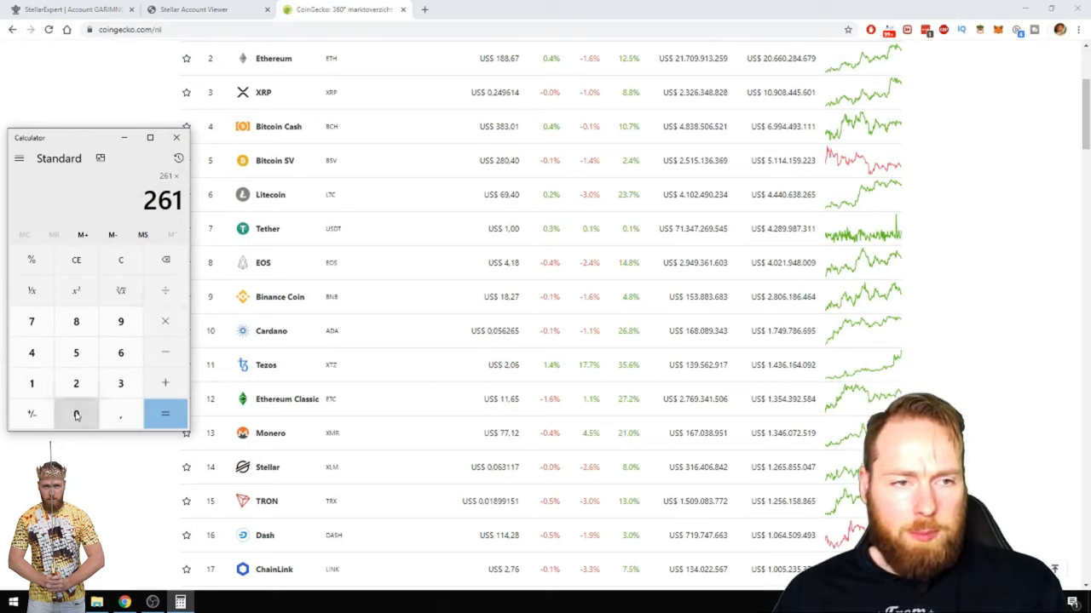
{"action": "left_click", "coordinate": [119, 414]}
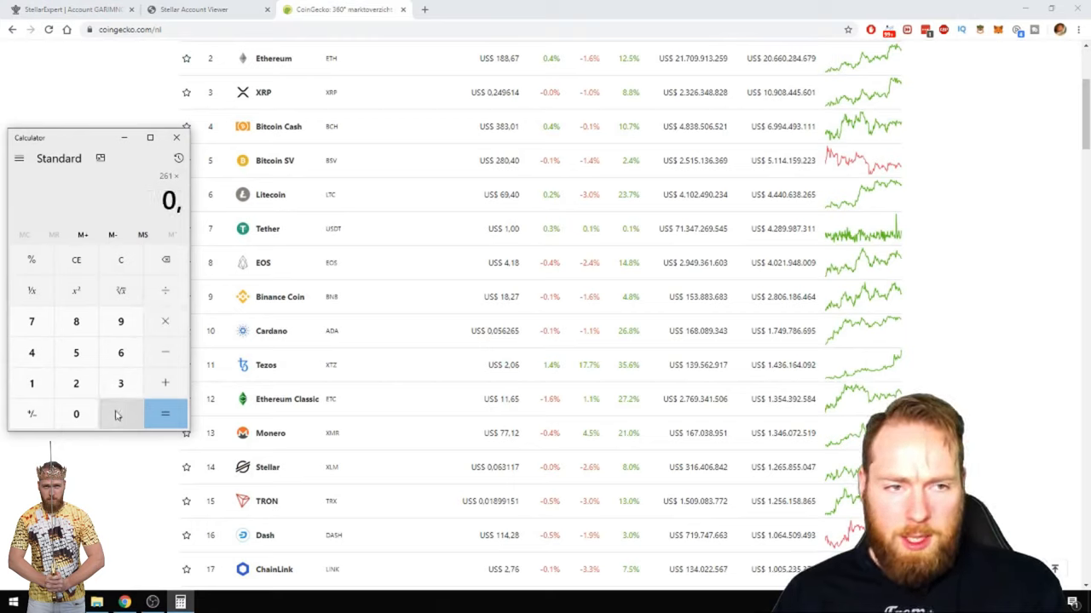
{"action": "left_click", "coordinate": [119, 382]}
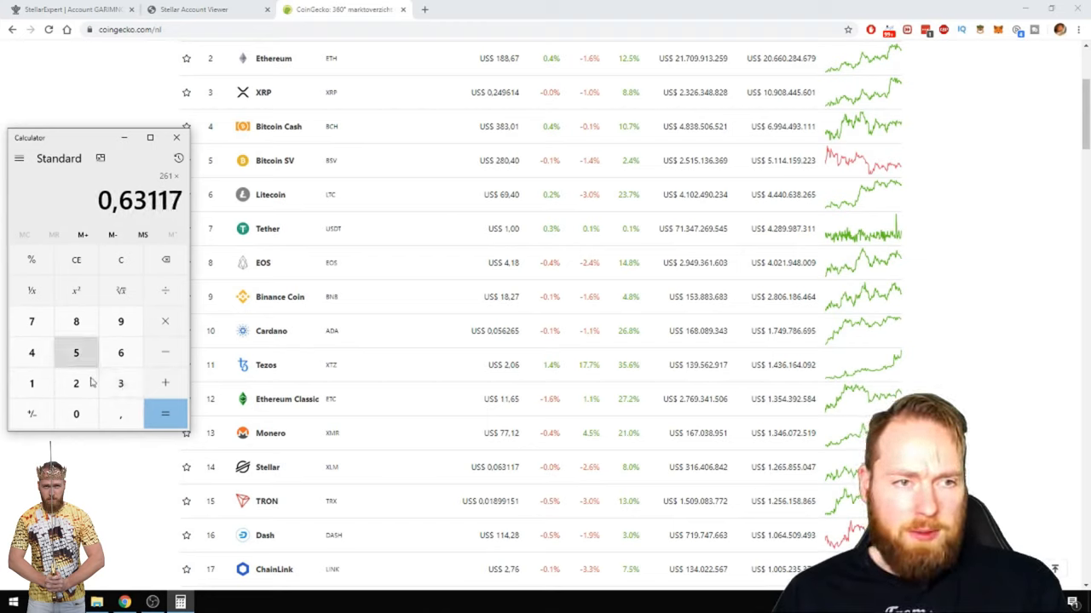
{"action": "left_click", "coordinate": [163, 414]}
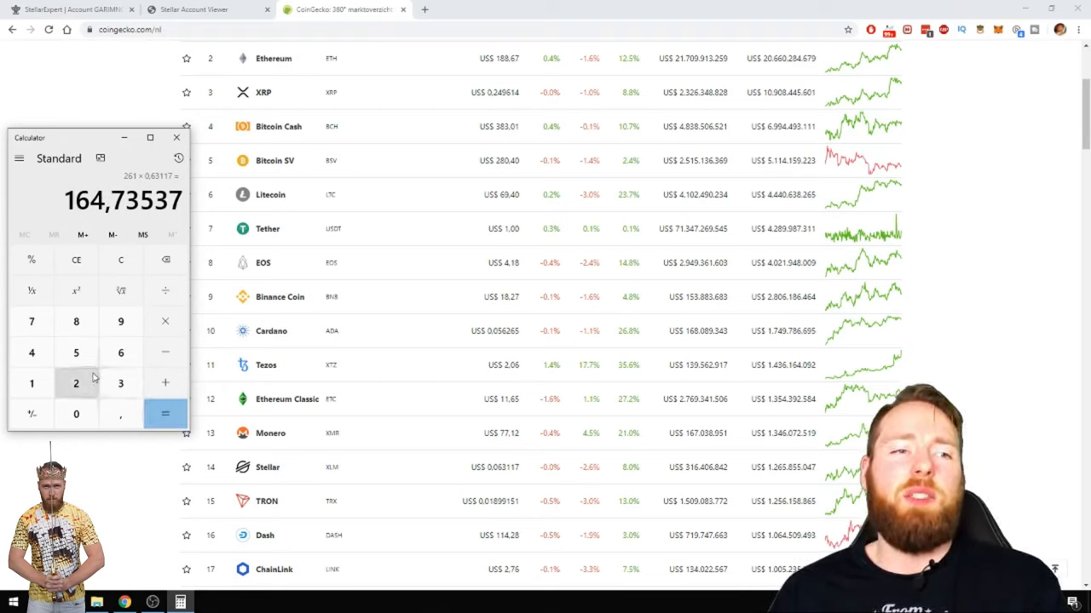
{"action": "mouse_move", "coordinate": [164, 293]}
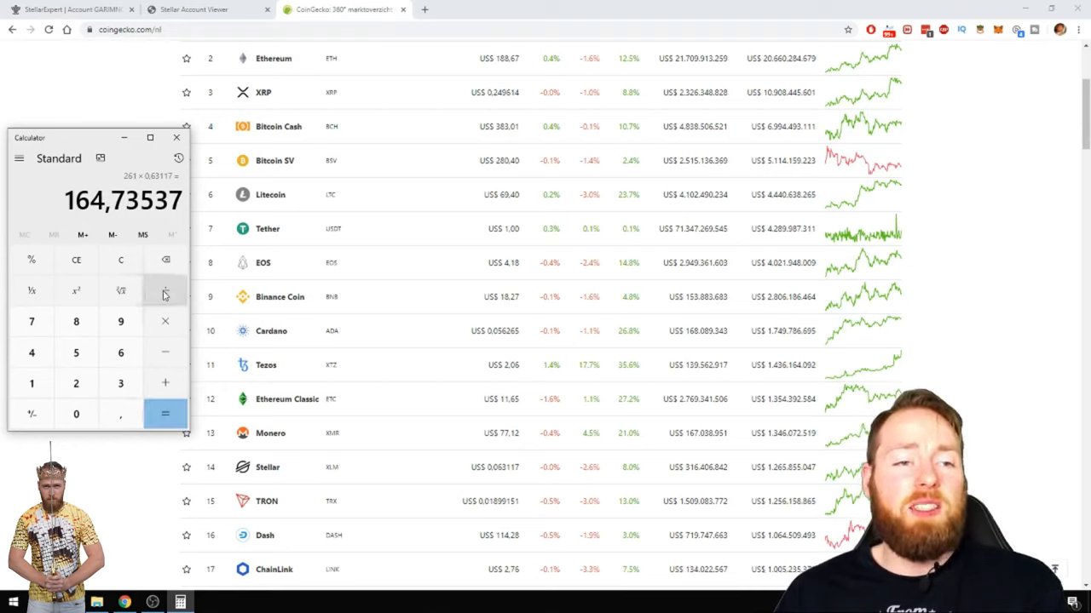
Step: Divide 164.73537 by 12 for about 13.73 per month, then return to StellarExpert
{"action": "left_click", "coordinate": [31, 382]}
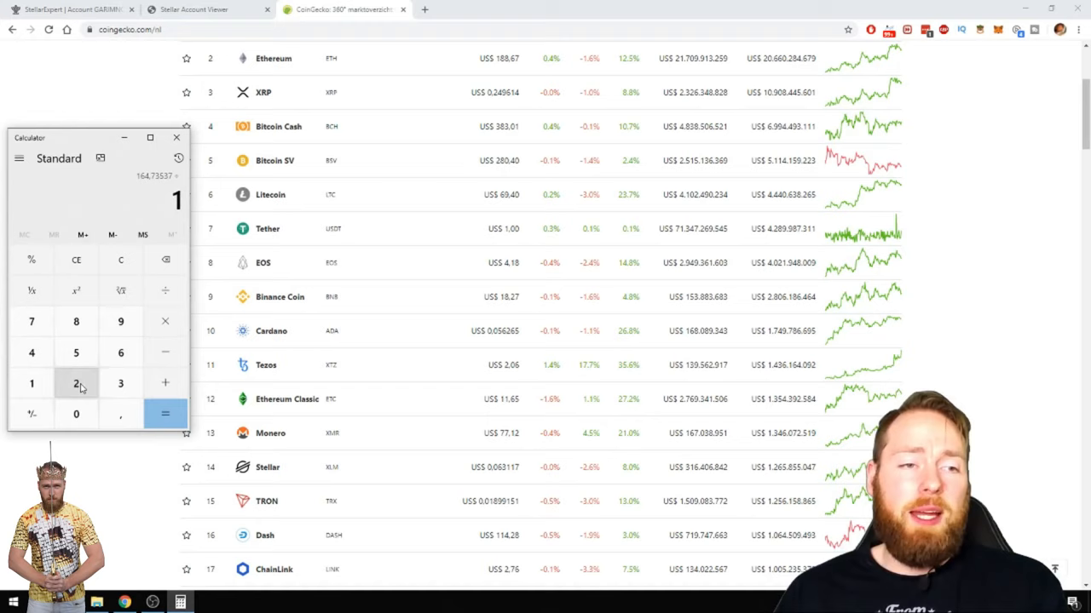
{"action": "left_click", "coordinate": [166, 414]}
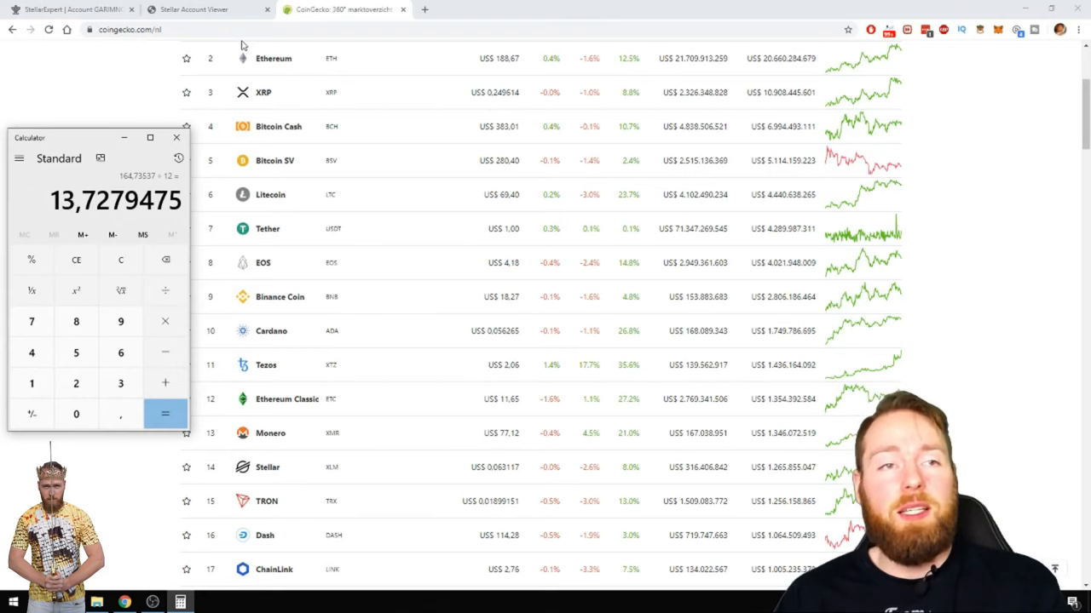
{"action": "left_click", "coordinate": [204, 10]}
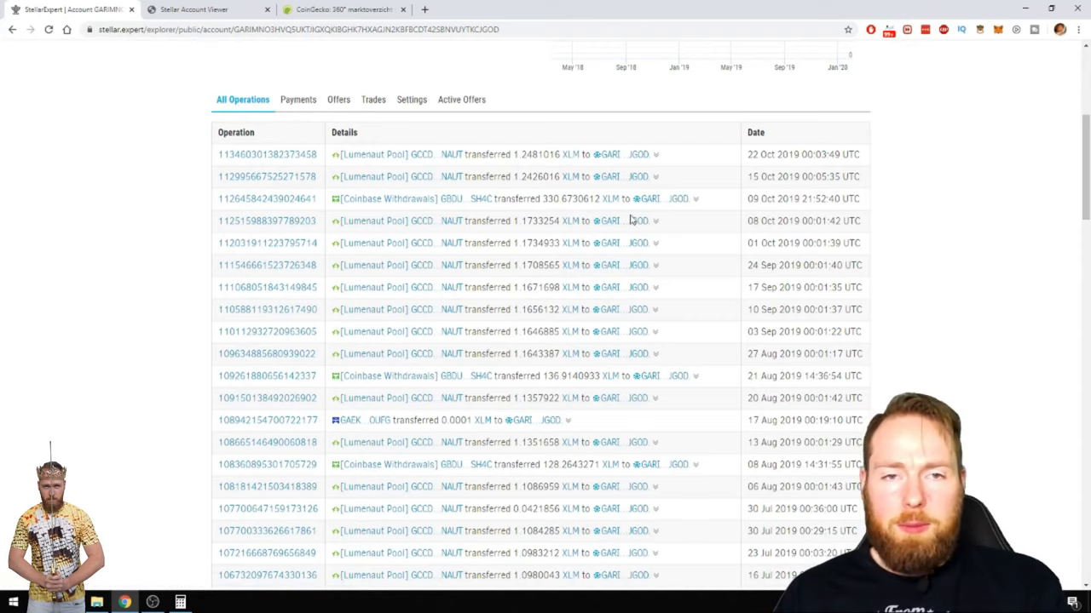
{"action": "mouse_move", "coordinate": [697, 245]}
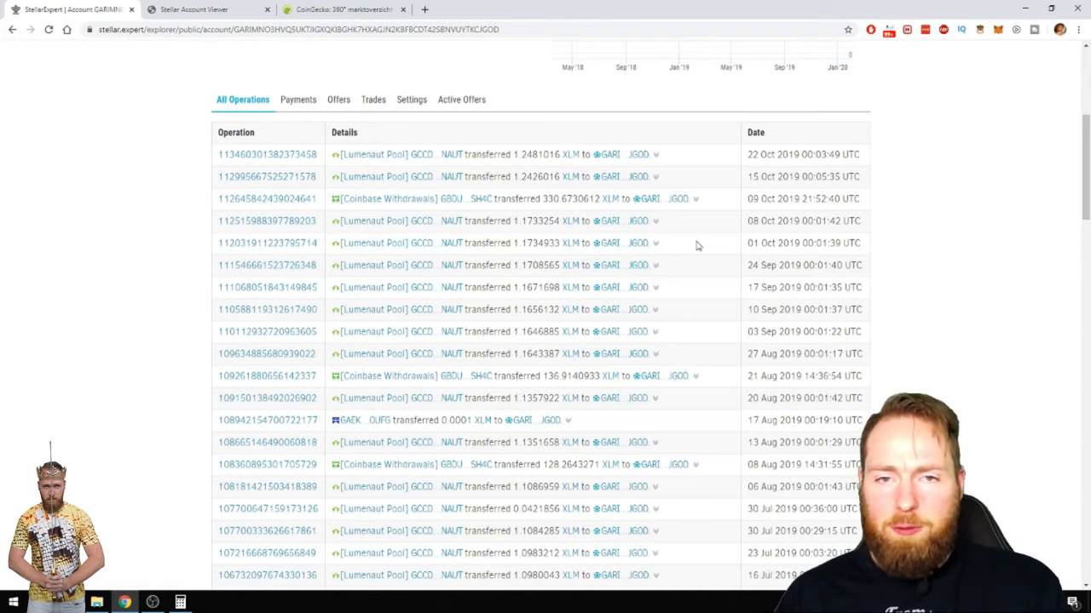
Step: Scroll the All Operations list back through early 2019 to the late-2018 Lumenaut Pool payouts
{"action": "scroll", "scroll_direction": "down", "scroll_amount": 3}
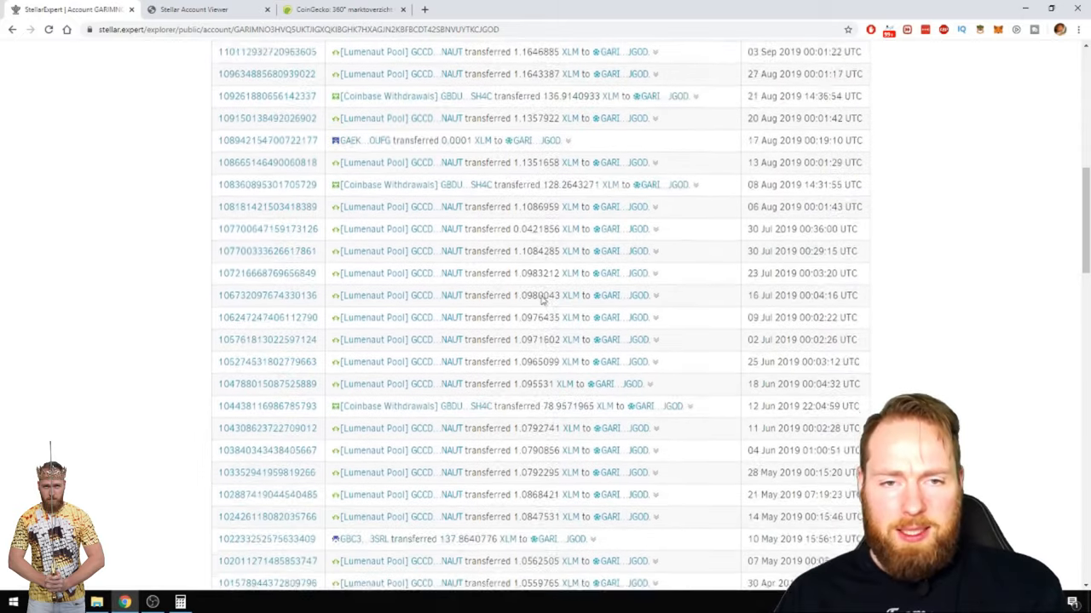
{"action": "scroll", "scroll_direction": "down", "scroll_amount": 3}
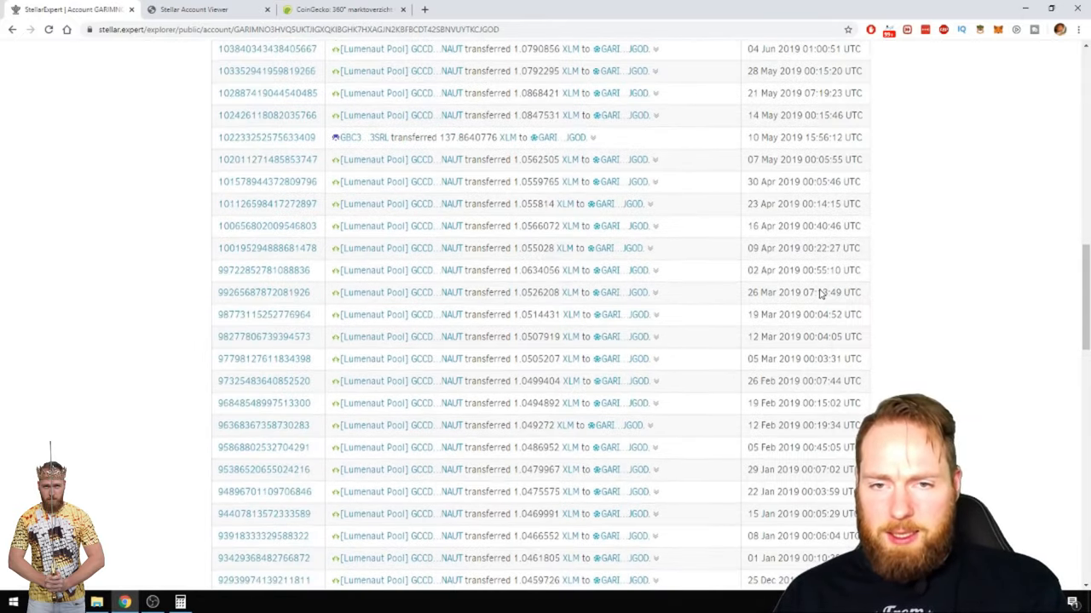
{"action": "scroll", "scroll_direction": "down", "scroll_amount": 3}
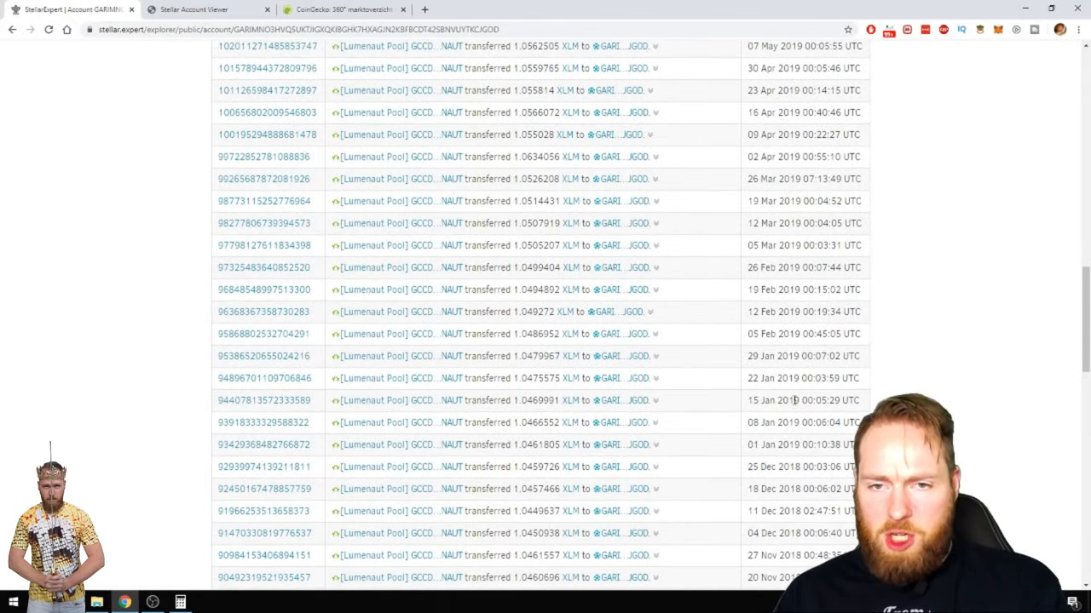
{"action": "scroll", "scroll_direction": "down", "scroll_amount": 3}
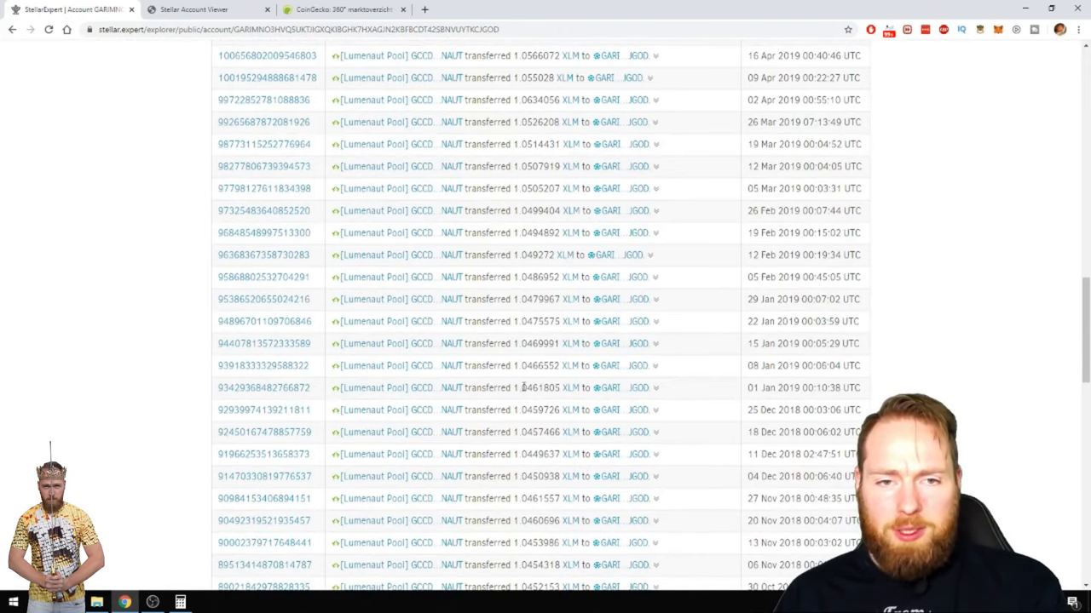
{"action": "scroll", "scroll_direction": "up", "scroll_amount": 3}
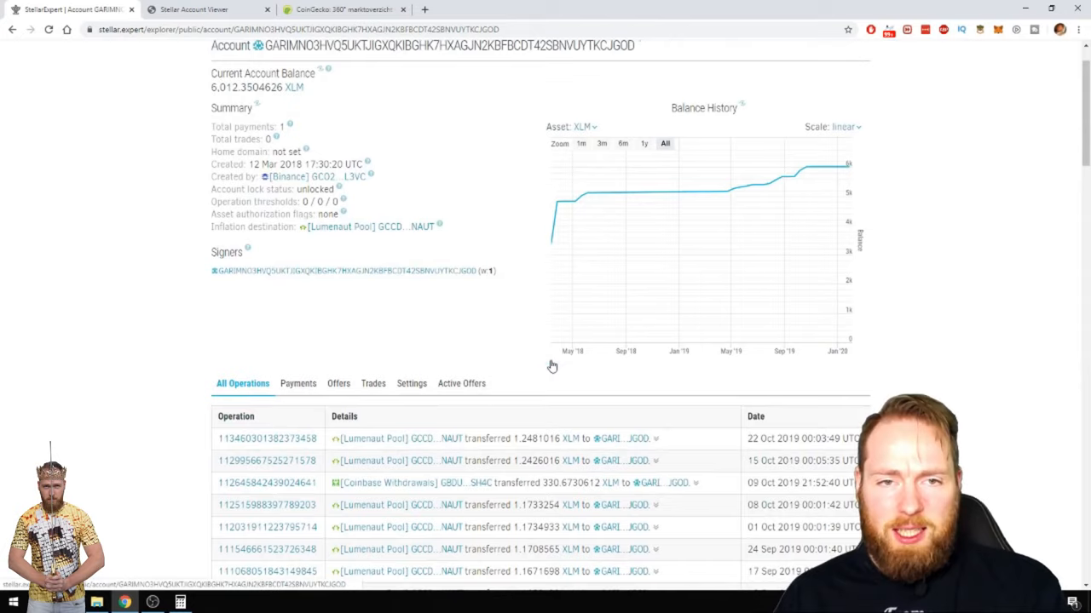
{"action": "scroll", "scroll_direction": "down", "scroll_amount": 3}
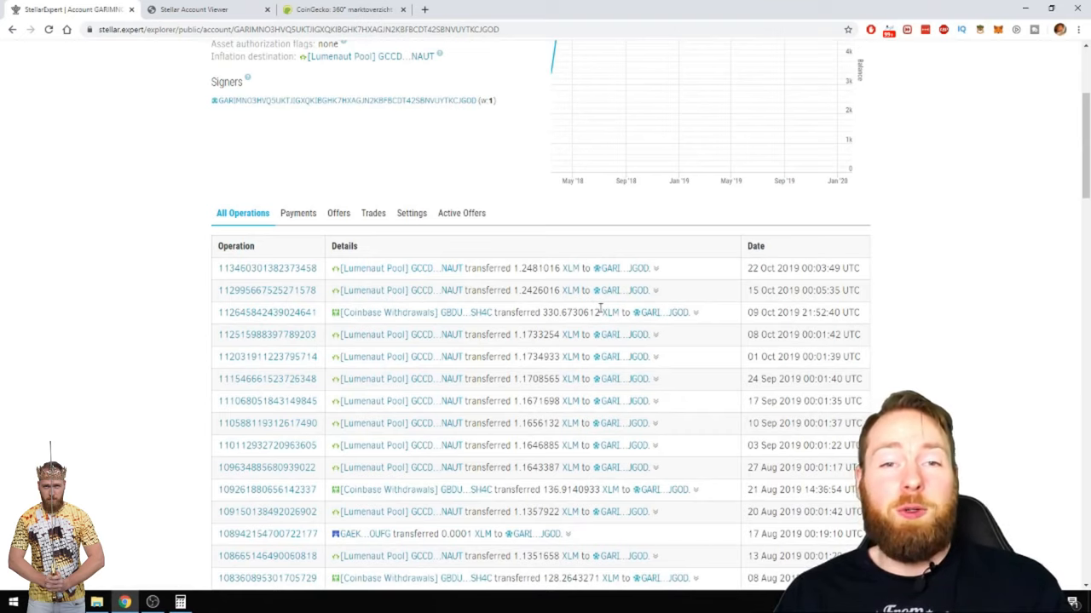
{"action": "scroll", "scroll_direction": "up", "scroll_amount": 3}
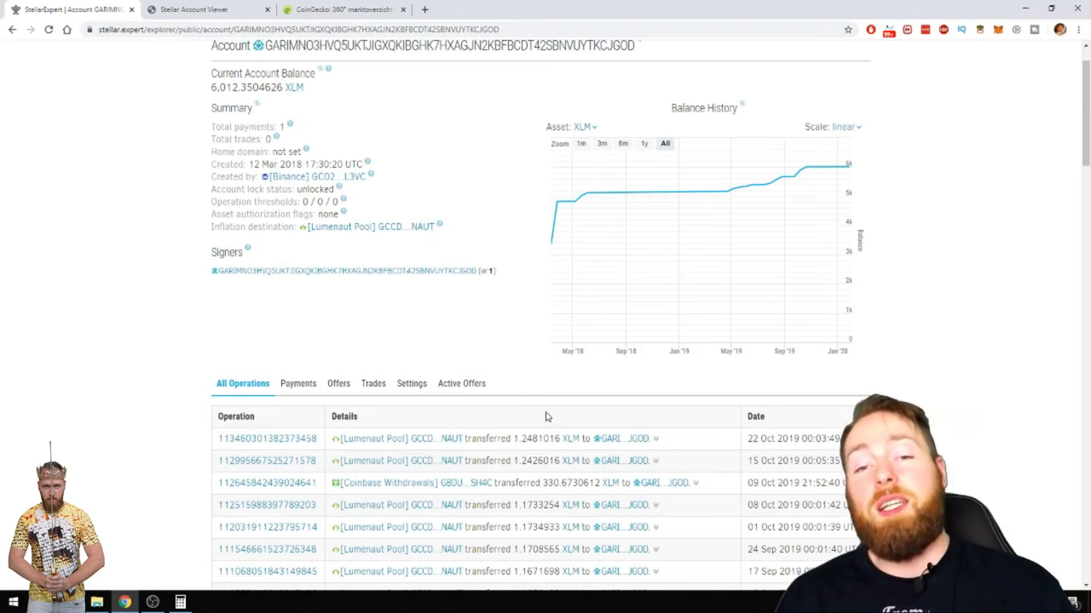
{"action": "scroll", "scroll_direction": "down", "scroll_amount": 3}
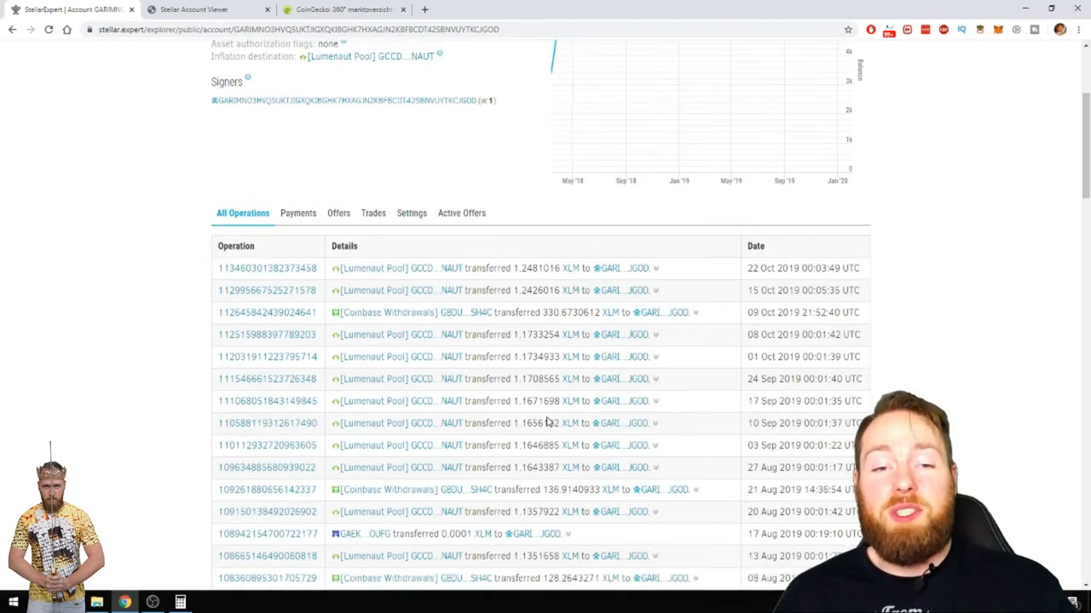
{"action": "scroll", "scroll_direction": "down", "scroll_amount": 3}
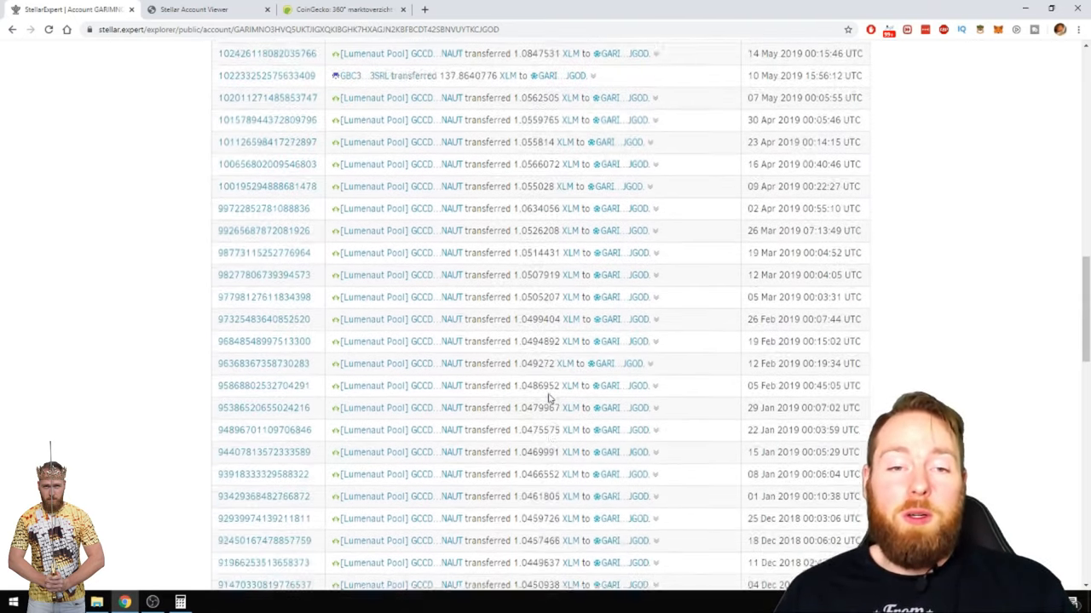
{"action": "scroll", "scroll_direction": "up", "scroll_amount": 3}
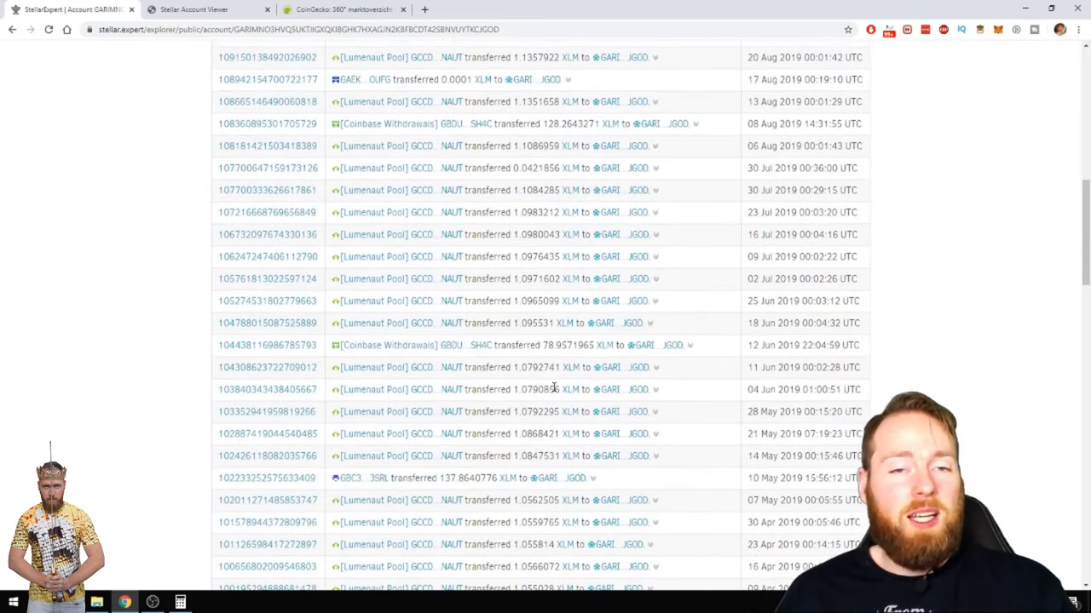
{"action": "mouse_move", "coordinate": [528, 385]}
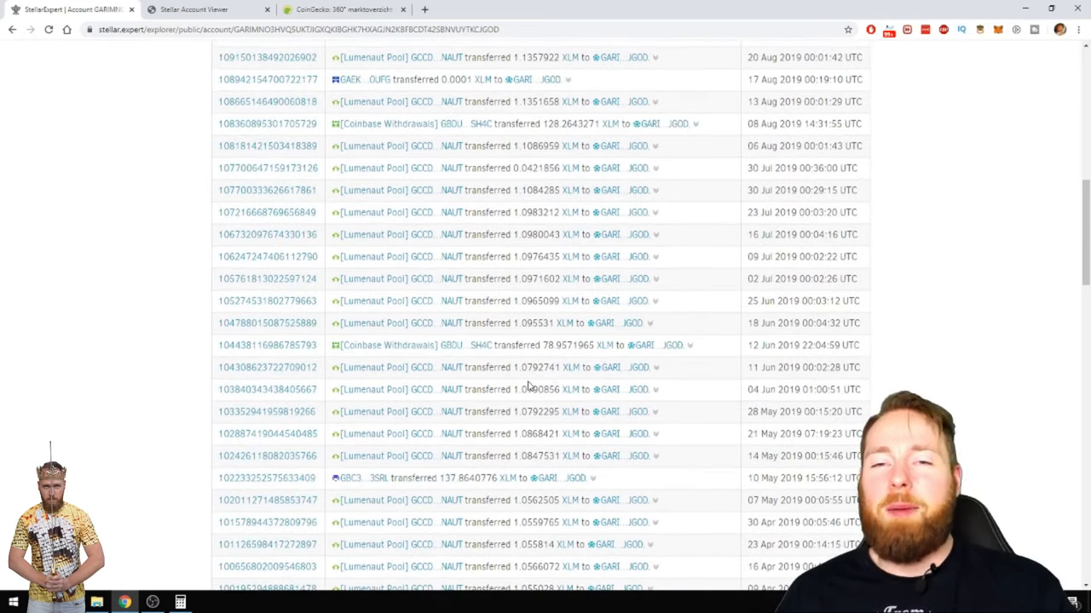